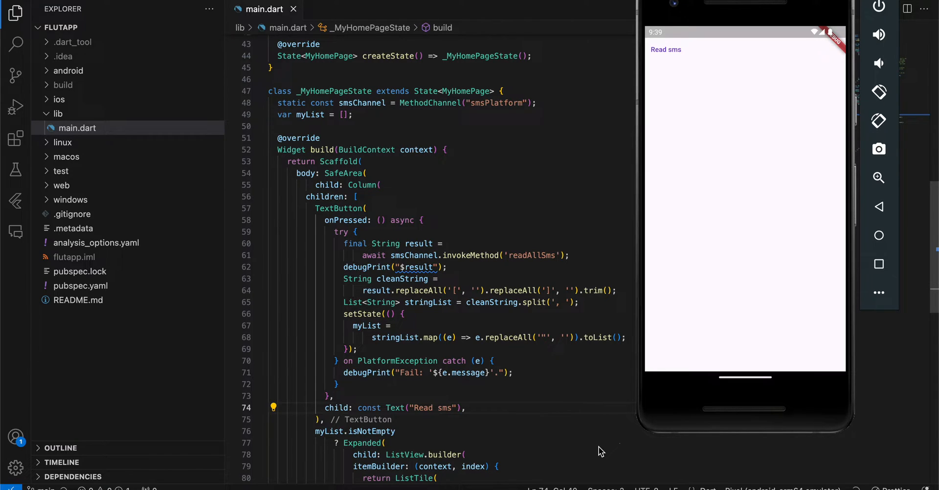
pyautogui.moveTo(679, 66)
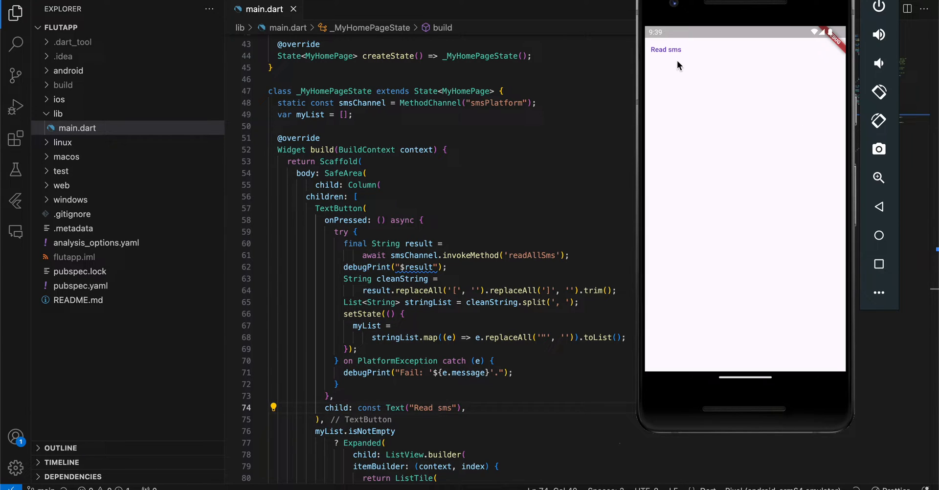
# Step: Tap 'Read sms' in the emulator and allow the SMS permission to list two messages
pyautogui.click(665, 49)
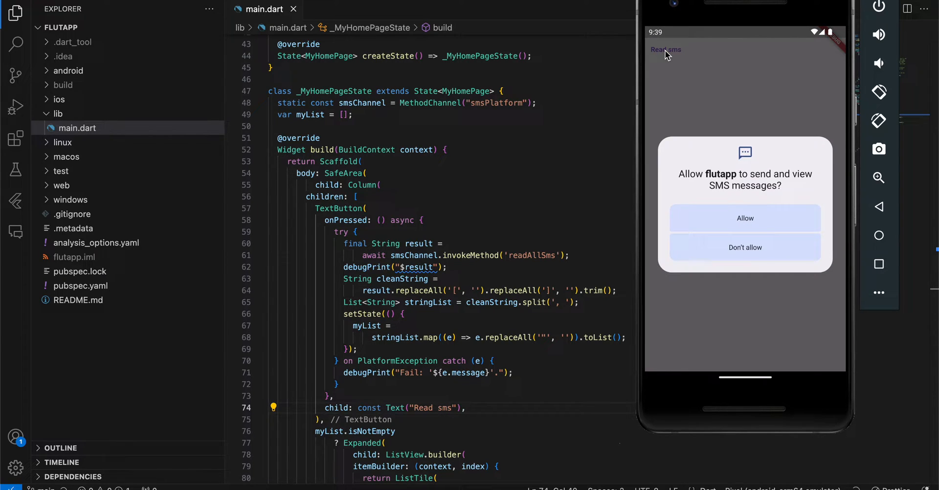
pyautogui.click(745, 217)
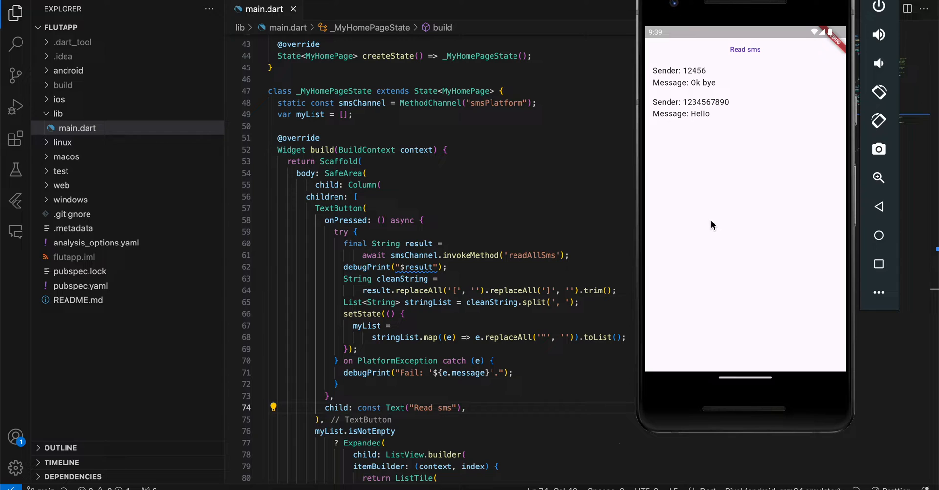
pyautogui.moveTo(754, 143)
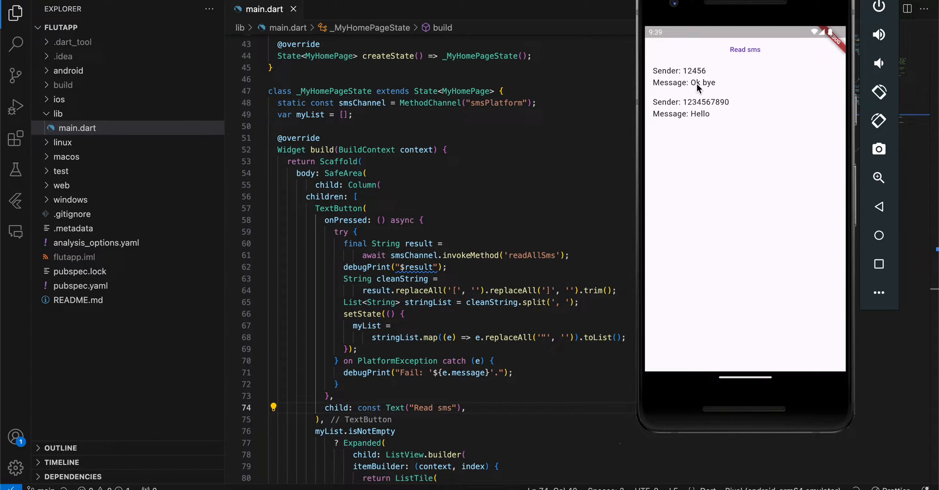
pyautogui.moveTo(748, 393)
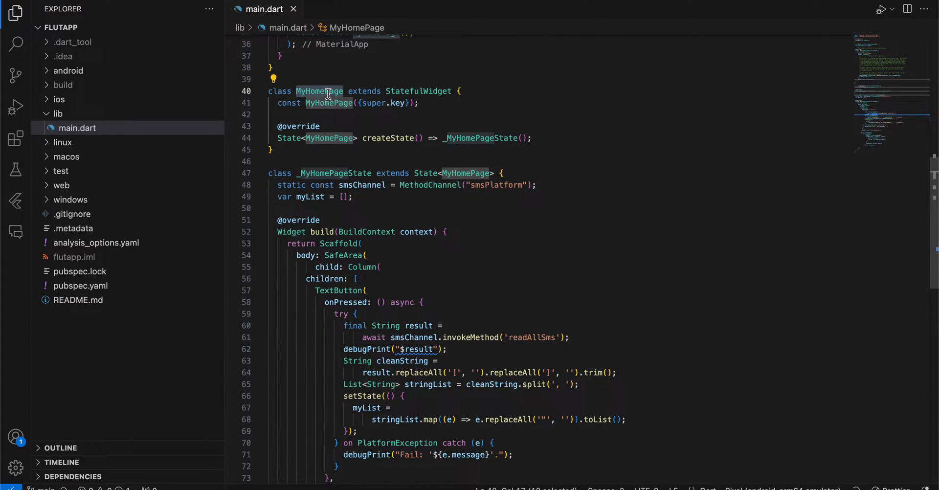
pyautogui.scroll(-3)
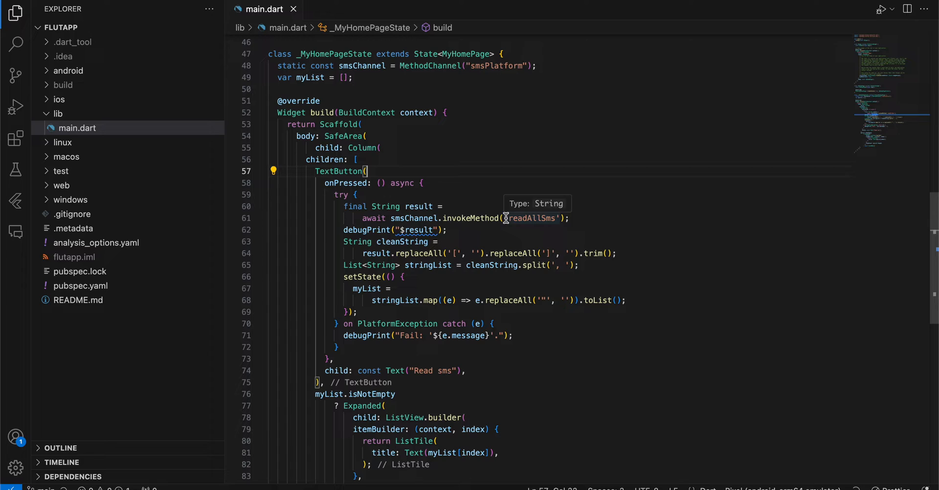
pyautogui.doubleClick(531, 218)
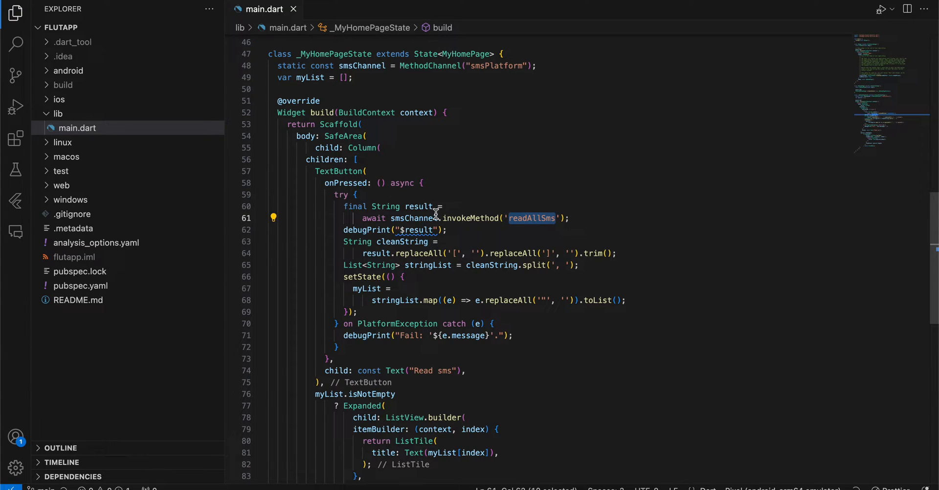
pyautogui.doubleClick(418, 207)
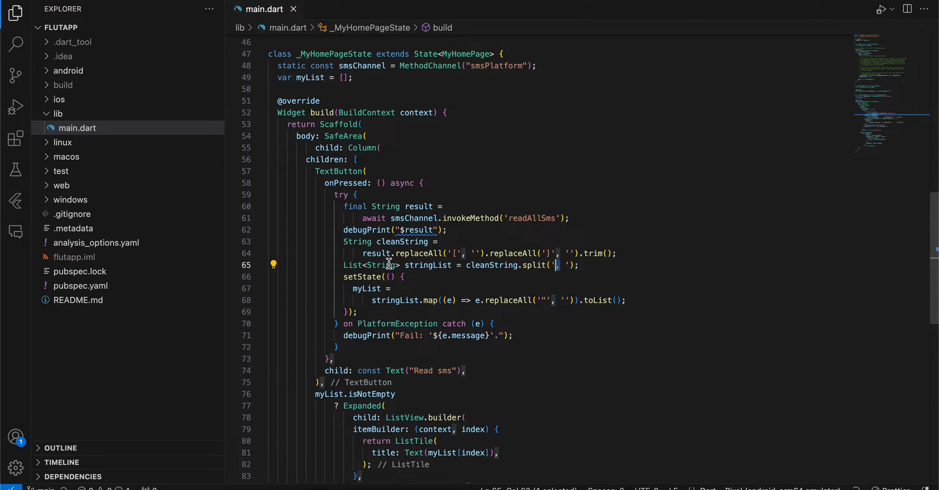
pyautogui.doubleClick(365, 288)
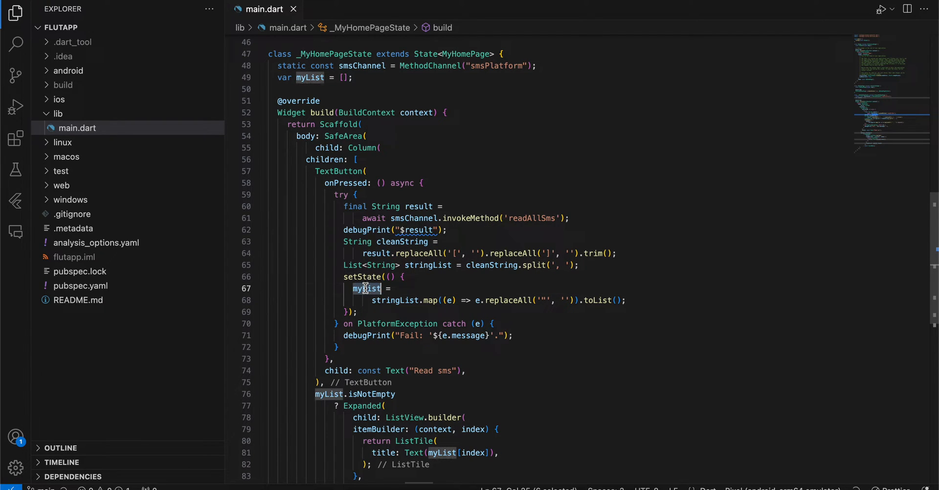
pyautogui.scroll(-3)
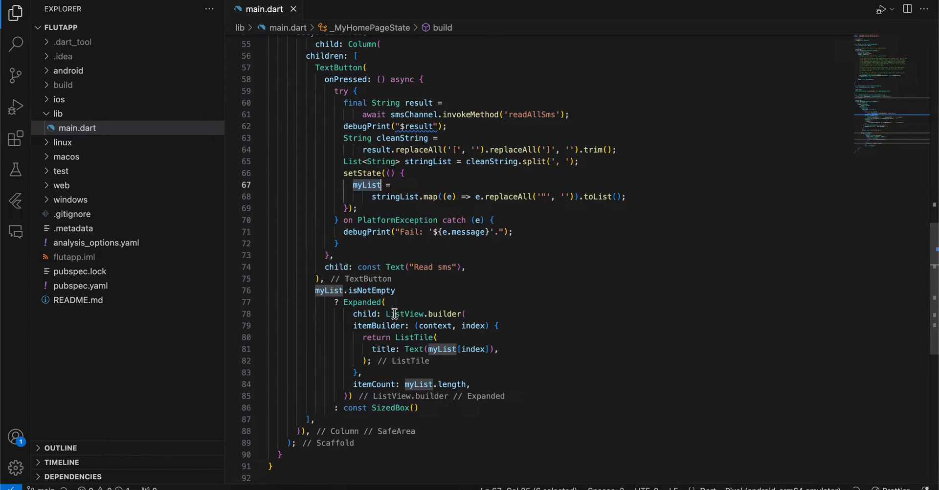
pyautogui.doubleClick(444, 313)
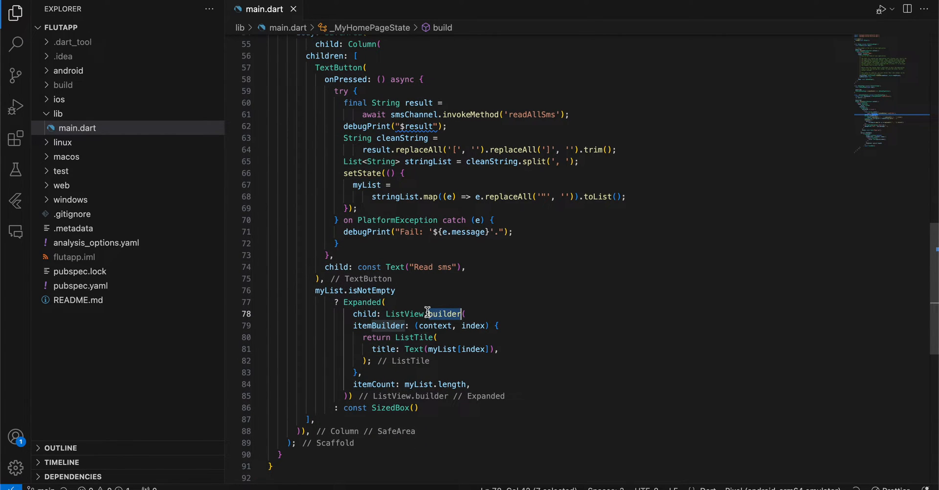
pyautogui.moveTo(385, 349)
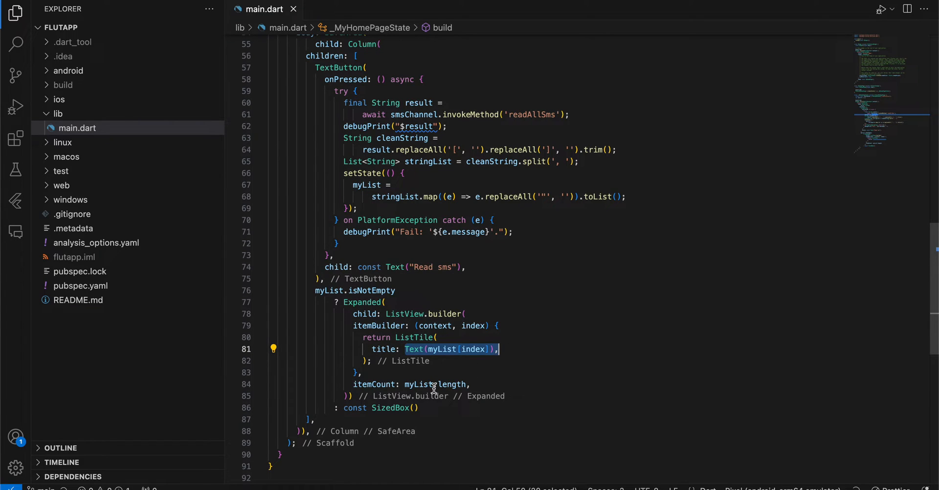
pyautogui.doubleClick(431, 385)
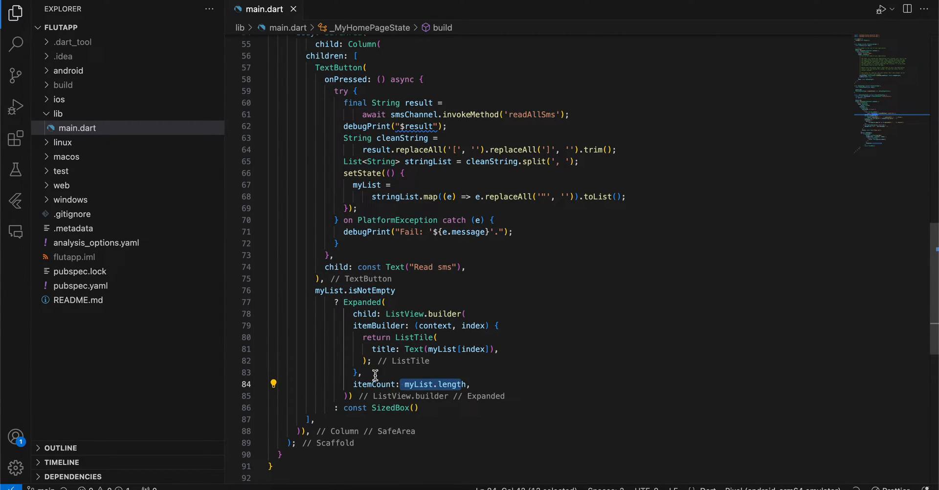
pyautogui.doubleClick(389, 408)
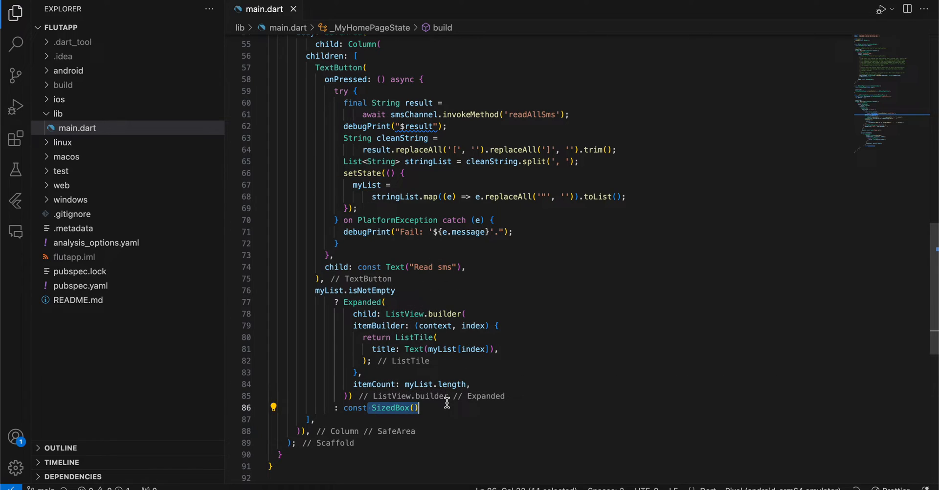
pyautogui.moveTo(68, 71)
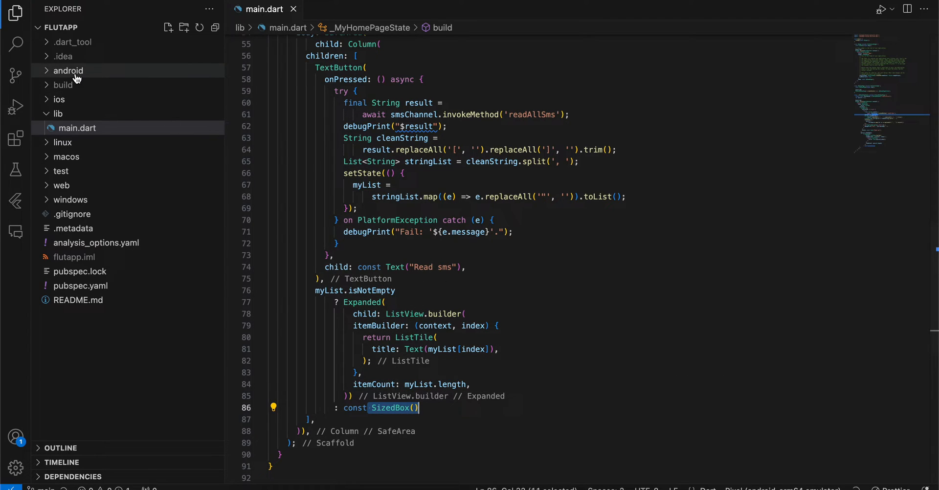
# Step: Expand the android folder, view its build.gradle, and expand the app folder
pyautogui.click(68, 70)
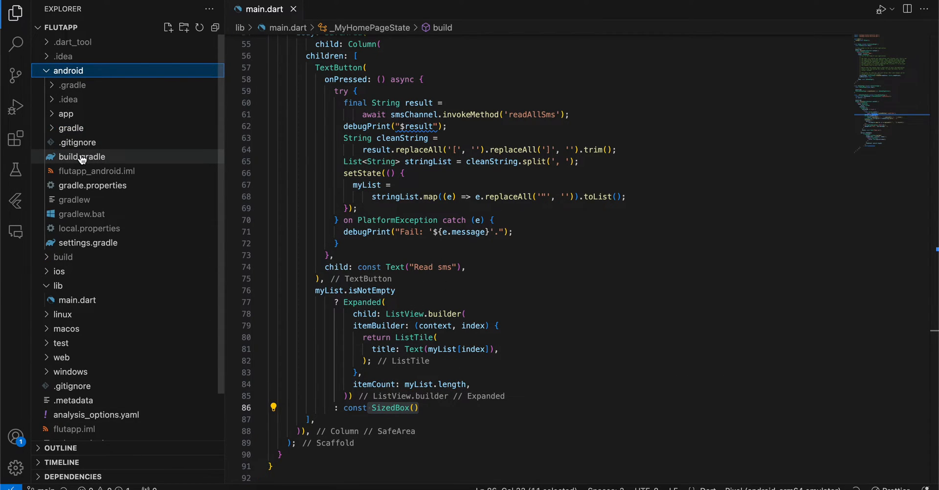
pyautogui.doubleClick(81, 157)
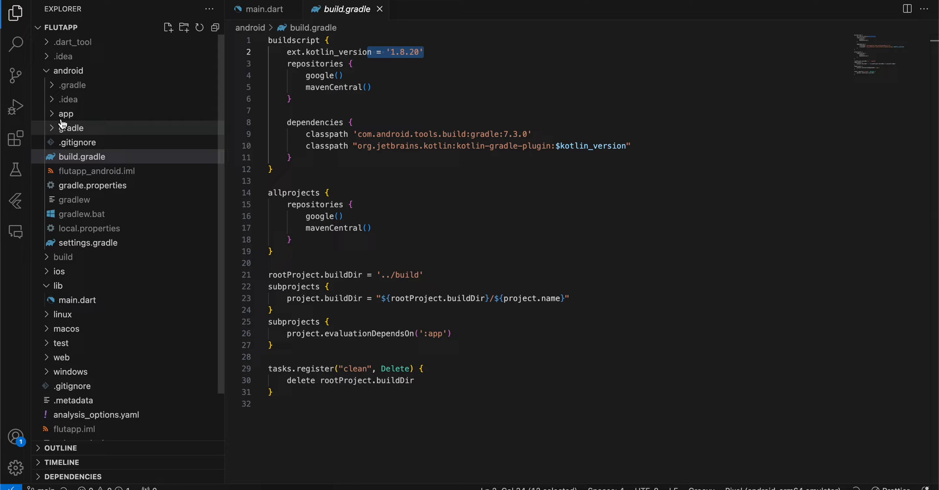
pyautogui.click(66, 114)
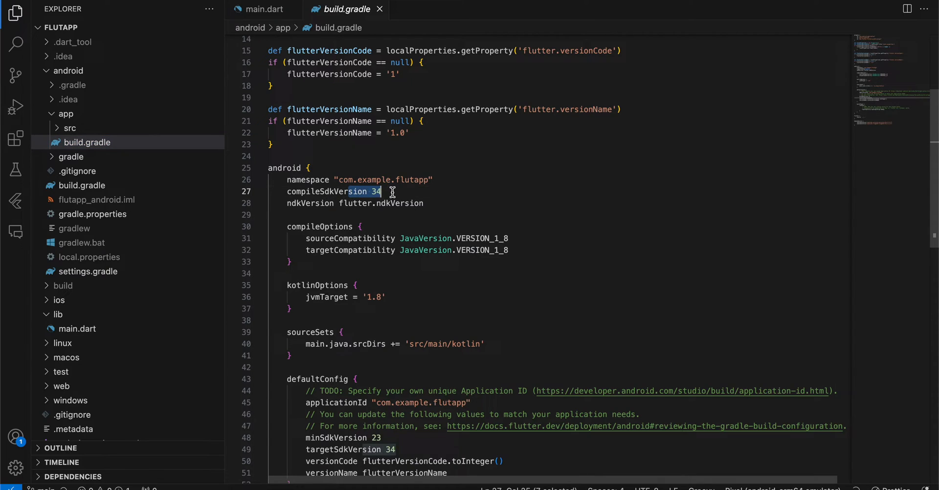
# Step: Highlight the activity-ktx and fragment-ktx dependencies block, then expand the app's src folder
pyautogui.scroll(-3)
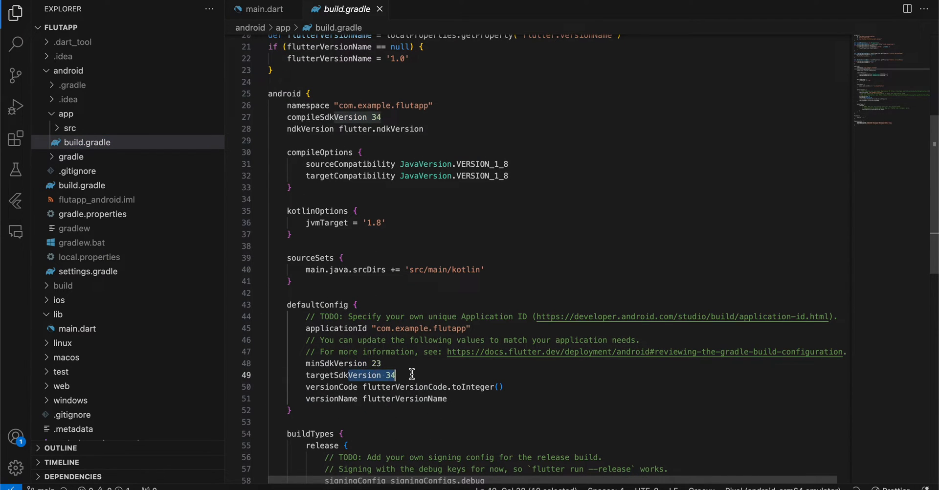
pyautogui.scroll(-3)
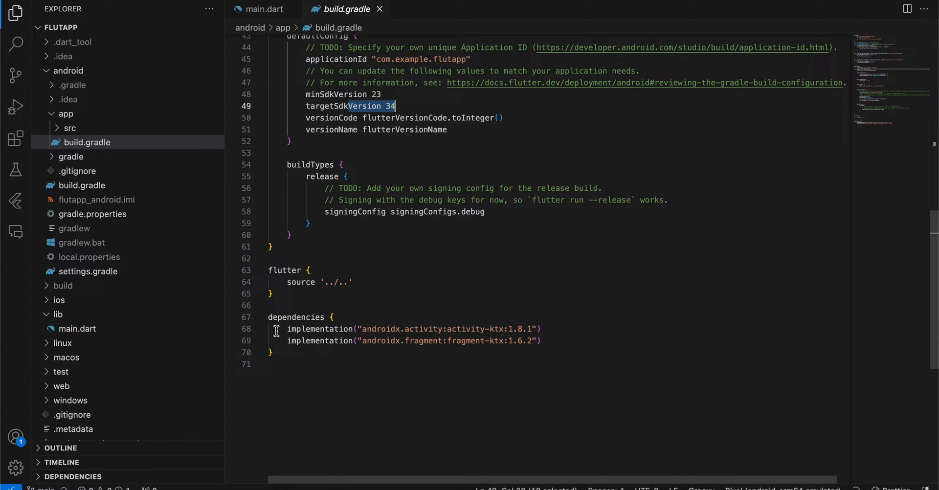
pyautogui.moveTo(288, 329); pyautogui.dragTo(541, 341)
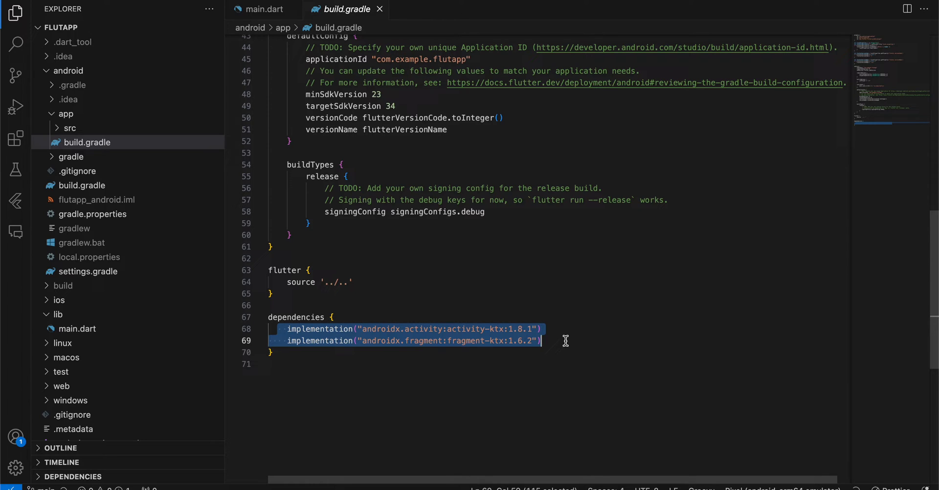
pyautogui.click(70, 127)
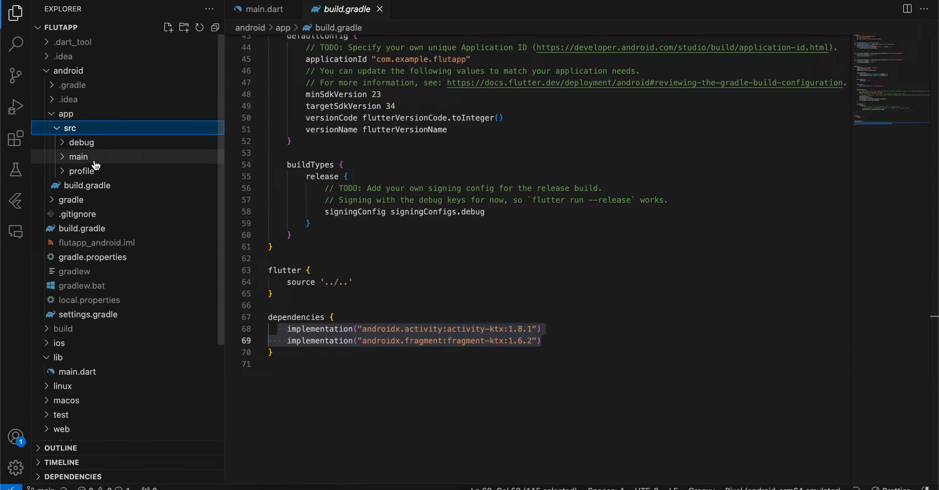
# Step: View AndroidManifest.xml's telephony feature and READ_SMS permission, then bring up MainActivity.kt
pyautogui.click(78, 157)
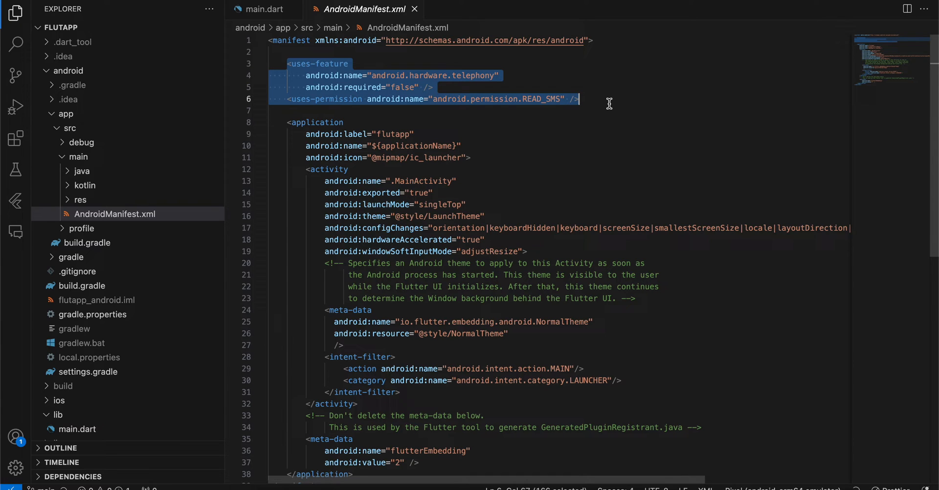
pyautogui.moveTo(84, 185)
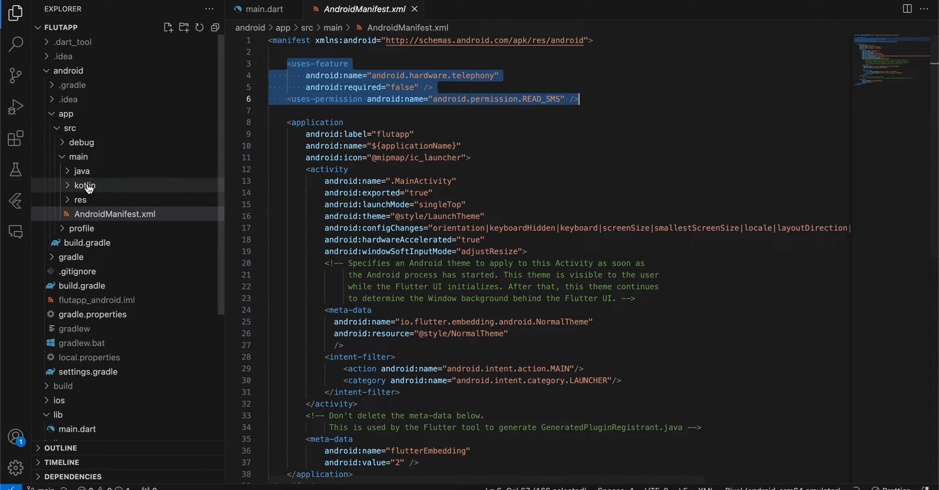
pyautogui.click(109, 200)
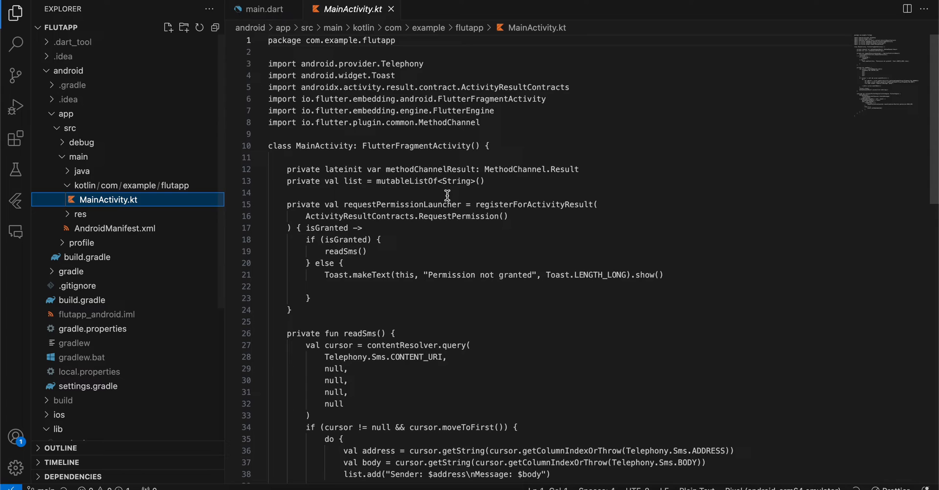
pyautogui.doubleClick(417, 146)
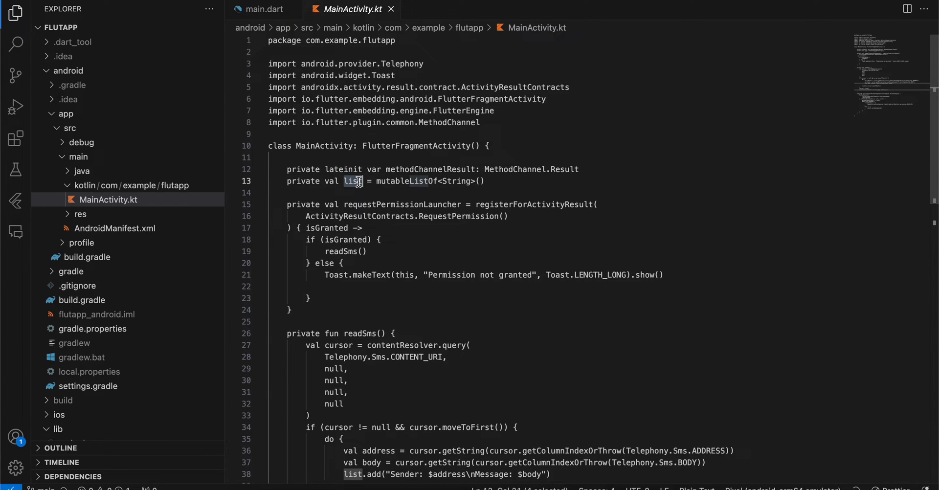
pyautogui.scroll(-3)
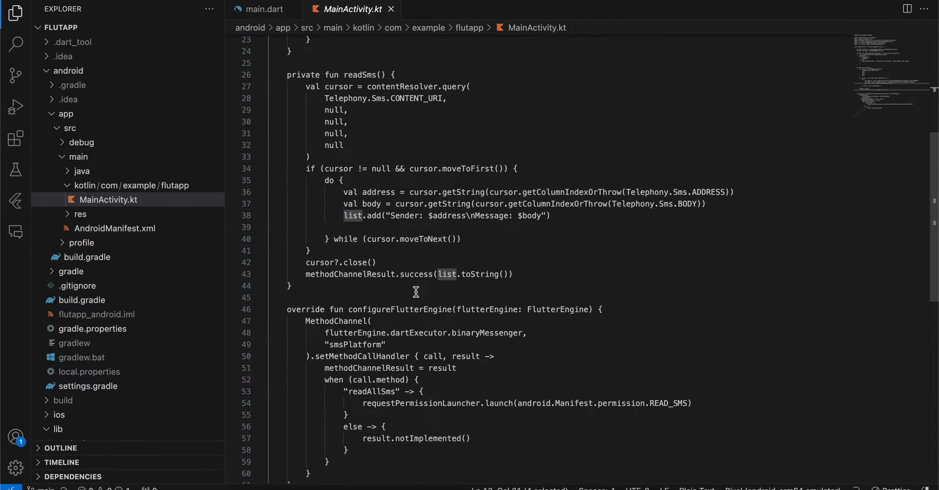
pyautogui.scroll(-3)
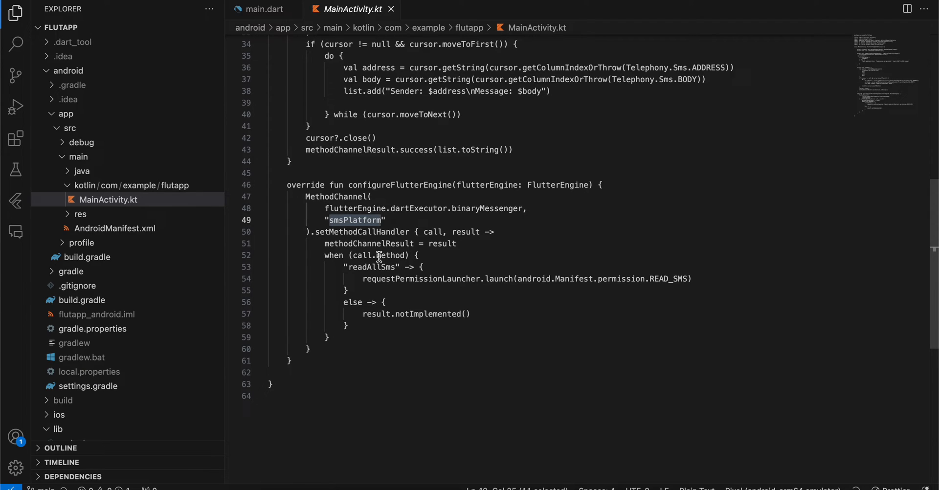
pyautogui.doubleClick(370, 267)
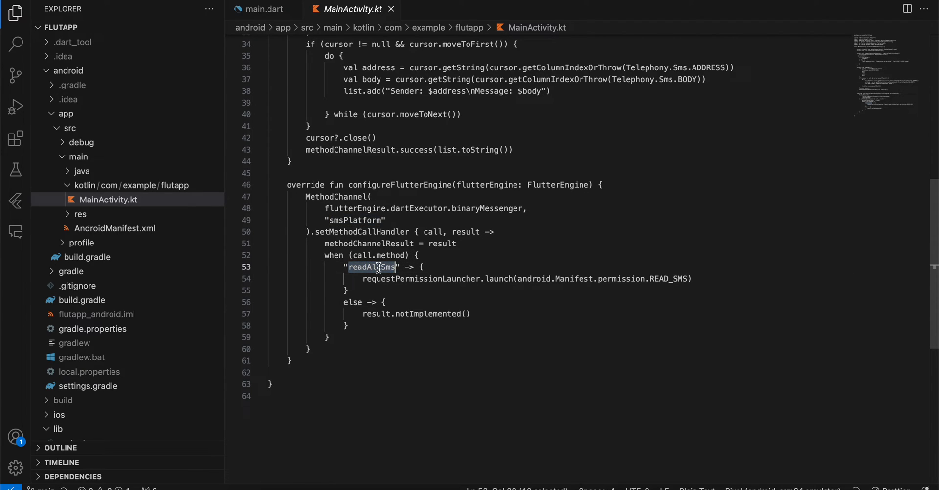
pyautogui.doubleClick(420, 279)
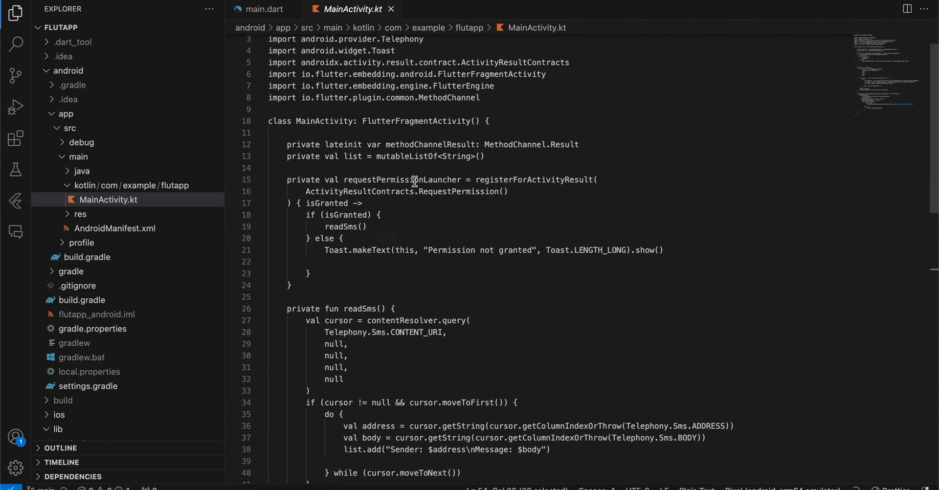
pyautogui.click(336, 227)
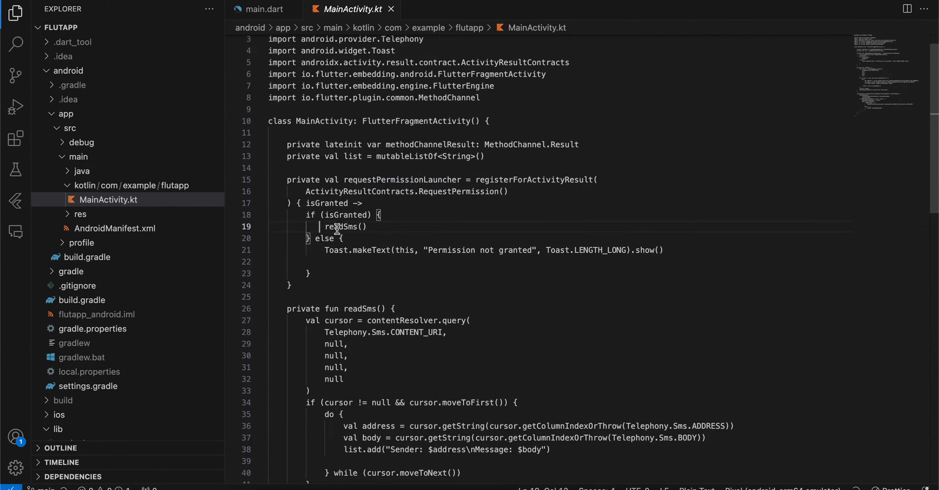
pyautogui.doubleClick(342, 227)
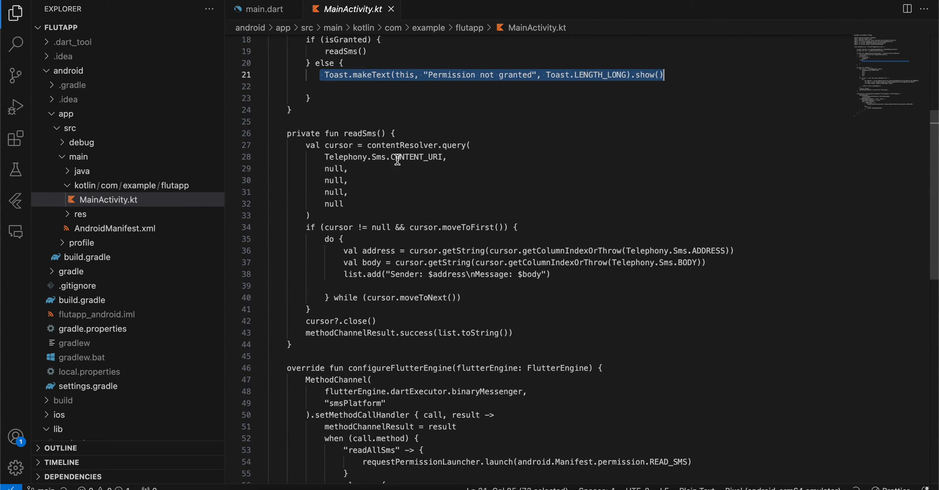
pyautogui.doubleClick(338, 145)
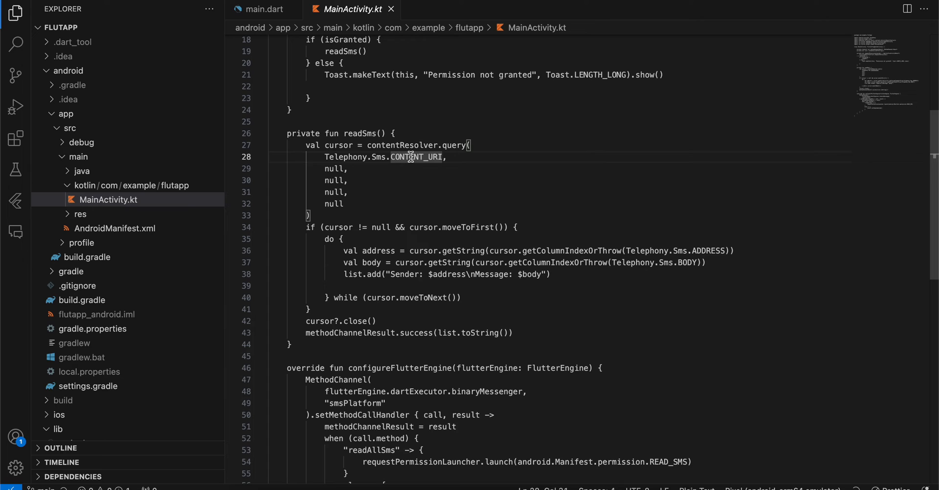
pyautogui.scroll(-3)
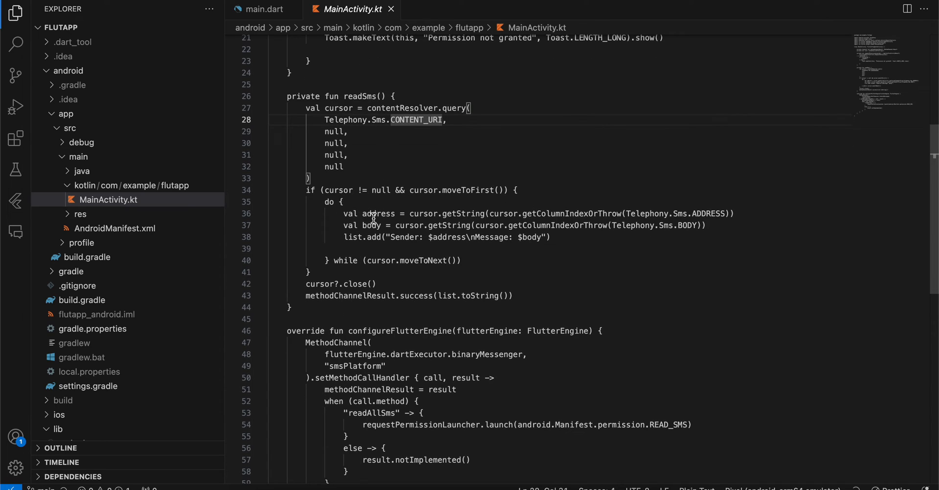
pyautogui.moveTo(308, 190); pyautogui.dragTo(458, 260)
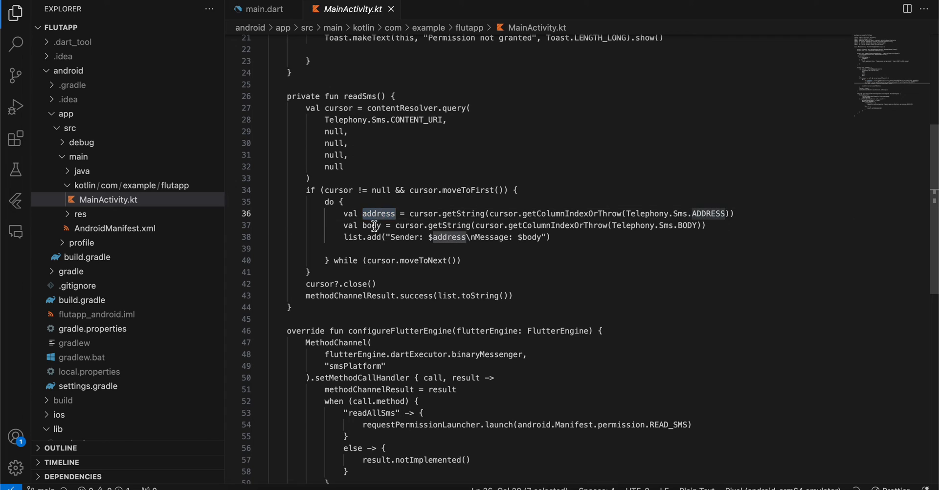
pyautogui.doubleClick(377, 214)
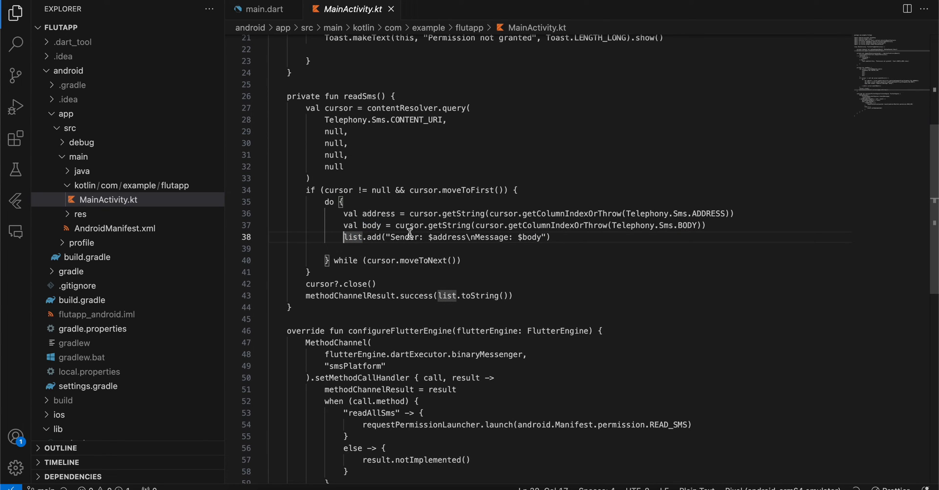
pyautogui.click(321, 284)
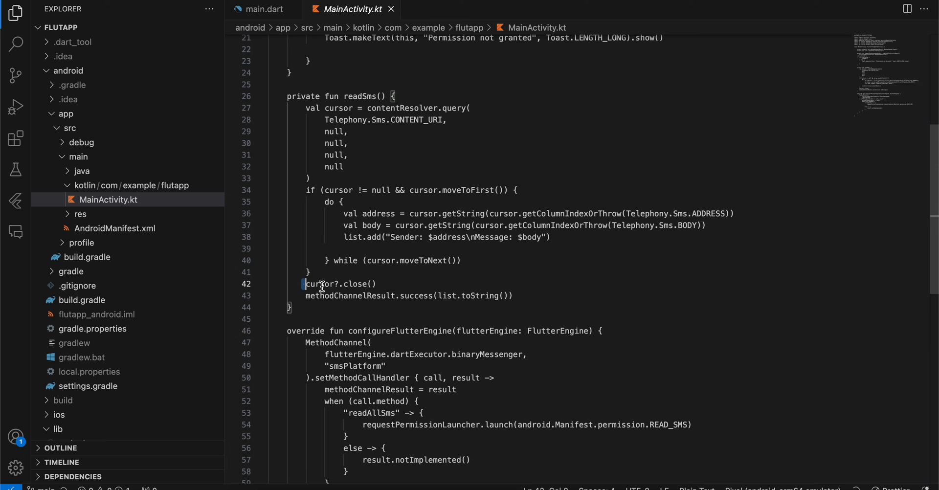
pyautogui.moveTo(431, 295); pyautogui.dragTo(514, 296)
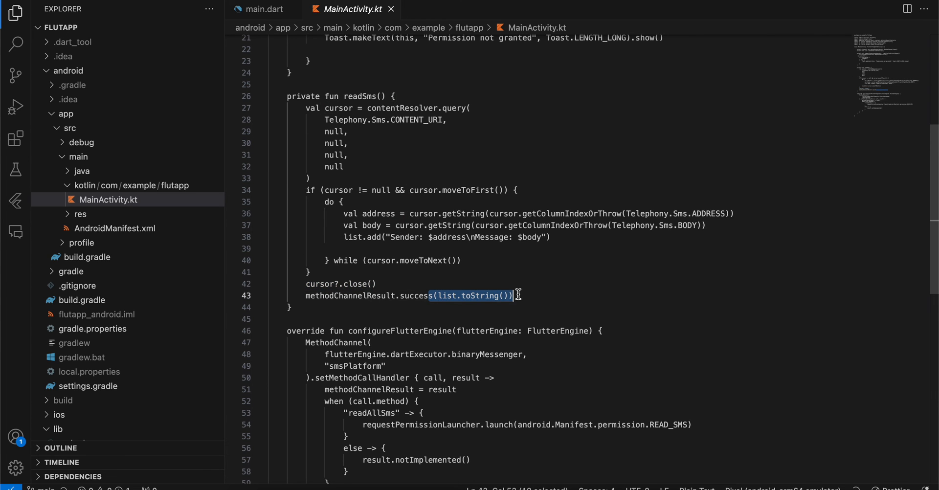
pyautogui.scroll(3)
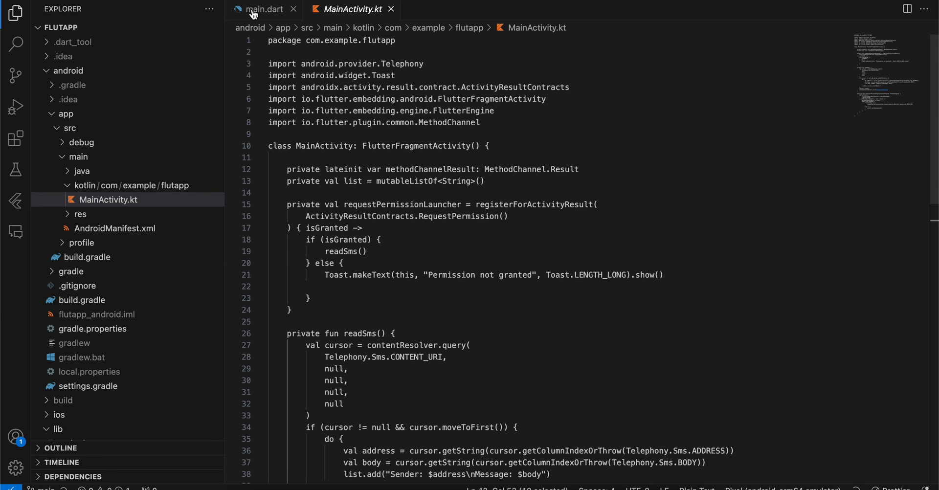
# Step: Return to main.dart and review the readAllSms onPressed handler and ListView.builder building myList
pyautogui.click(265, 9)
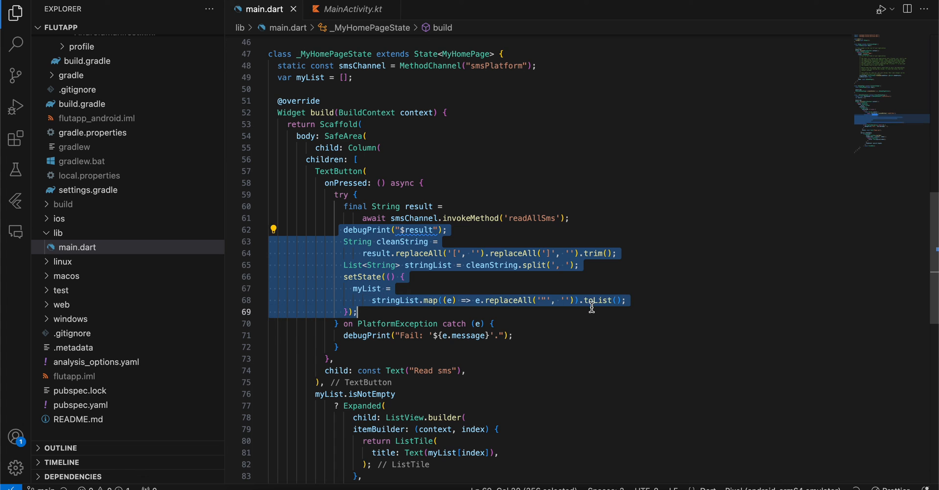
pyautogui.scroll(-3)
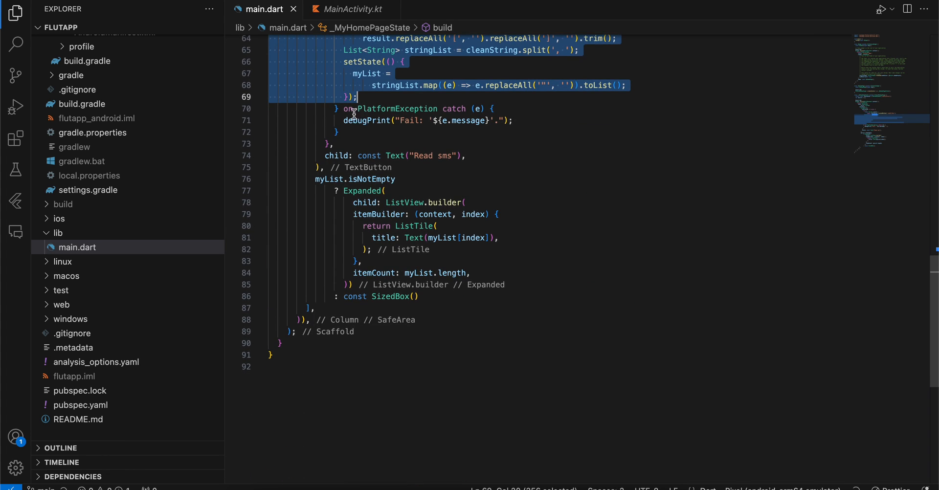